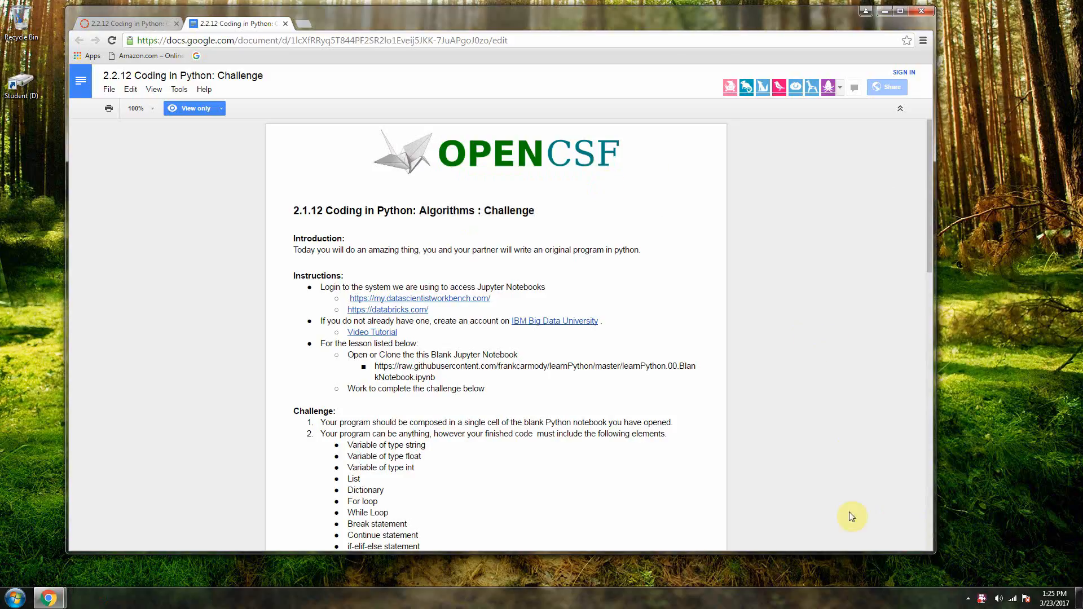
mouse_move(547, 440)
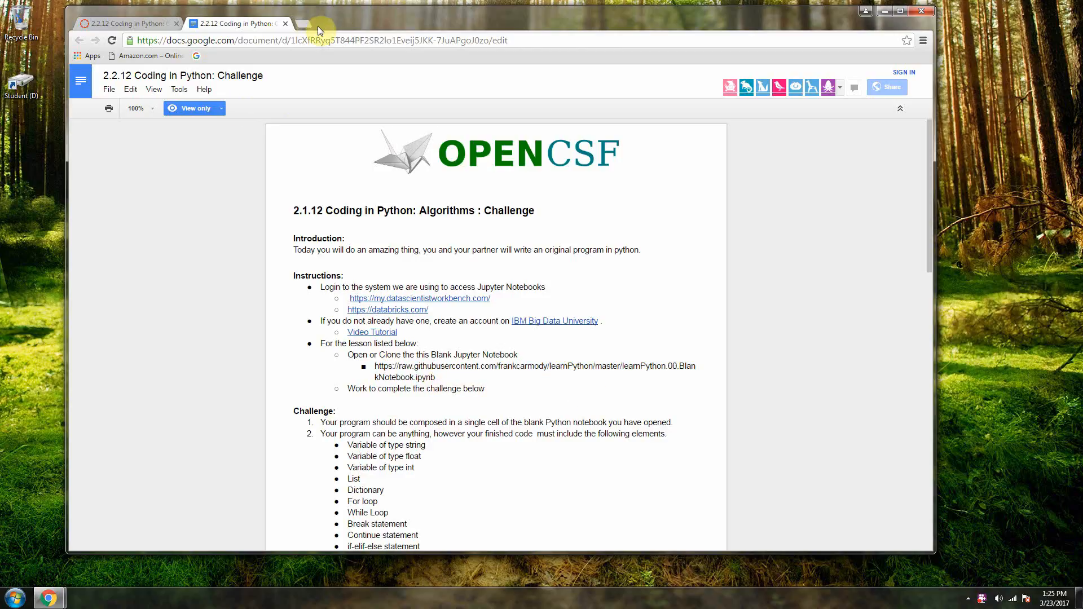
mouse_move(598, 327)
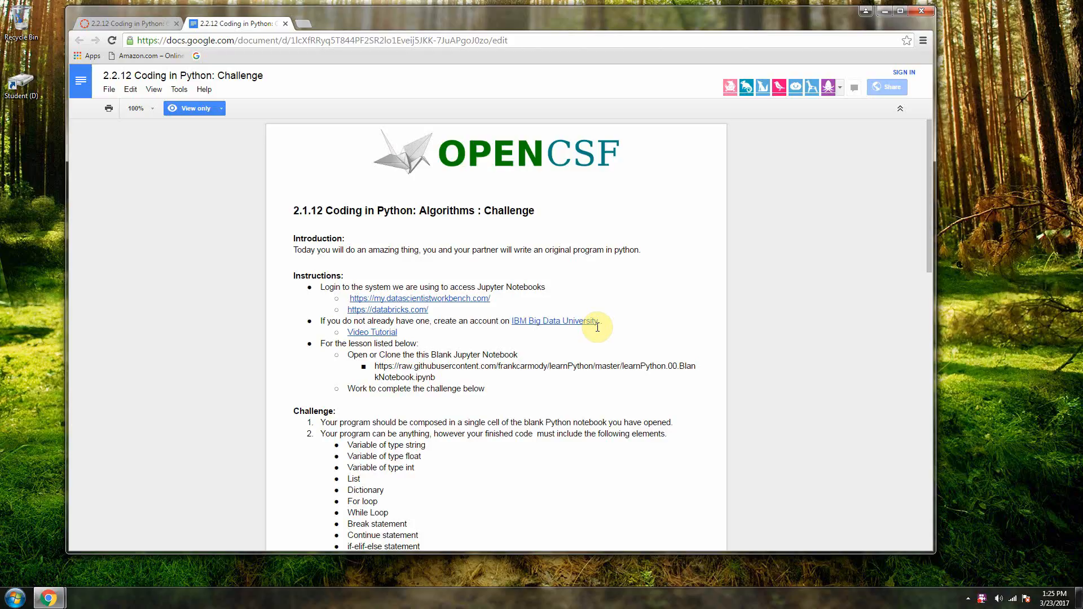
mouse_move(531, 443)
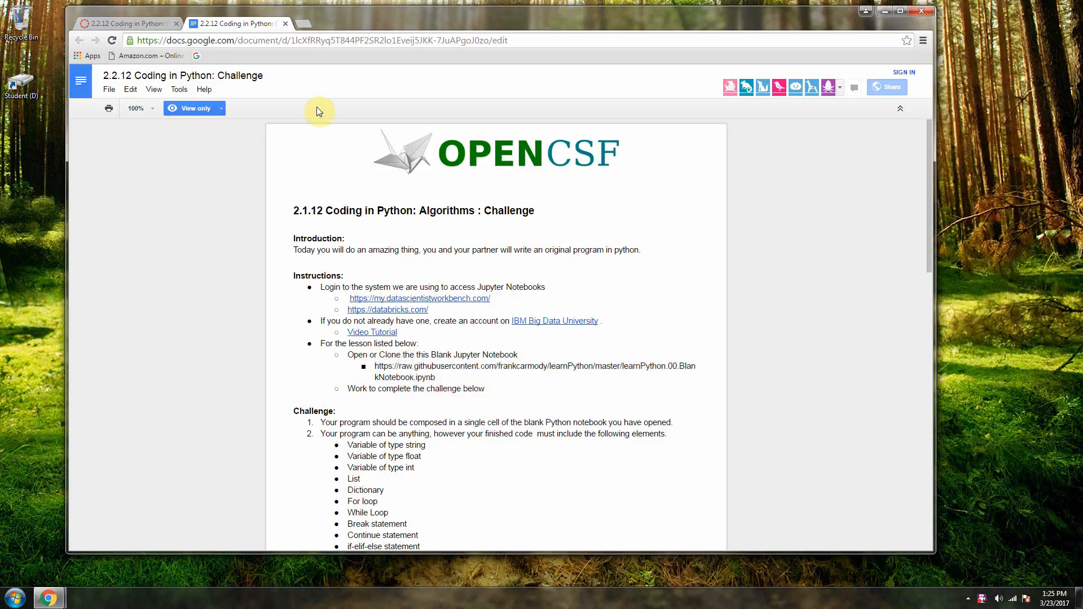
- Load the raw learnPython.00.BlankNotebook.ipynb URL from raw.githubusercontent.com in a fresh tab
click(405, 24)
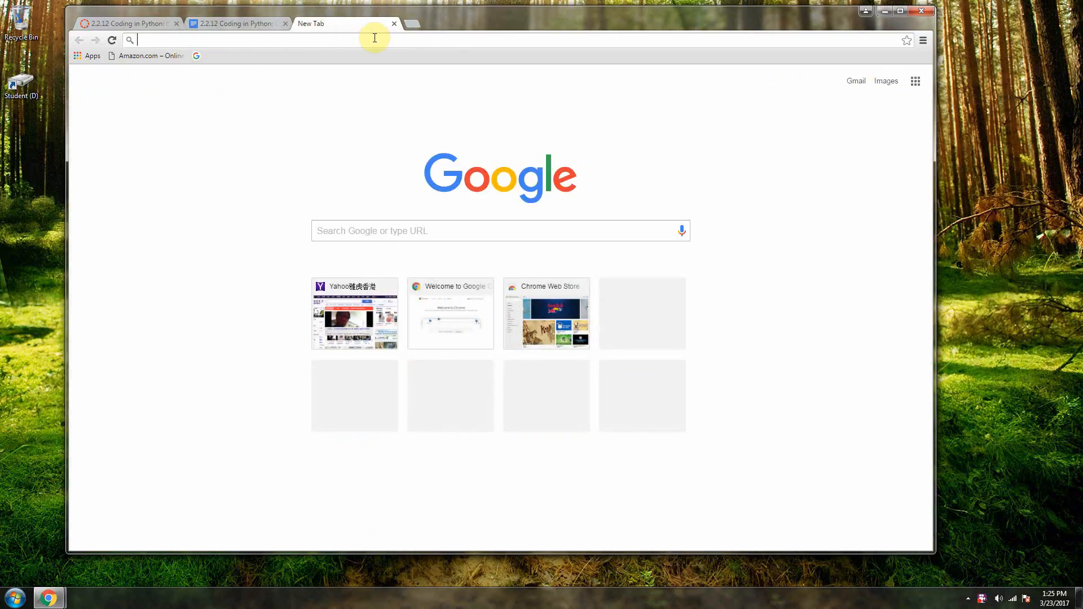
text(https://raw.githubusercontent.com/frankcarmody/learnPython/master/learnPython.00.BlankNotebook.ipynb)
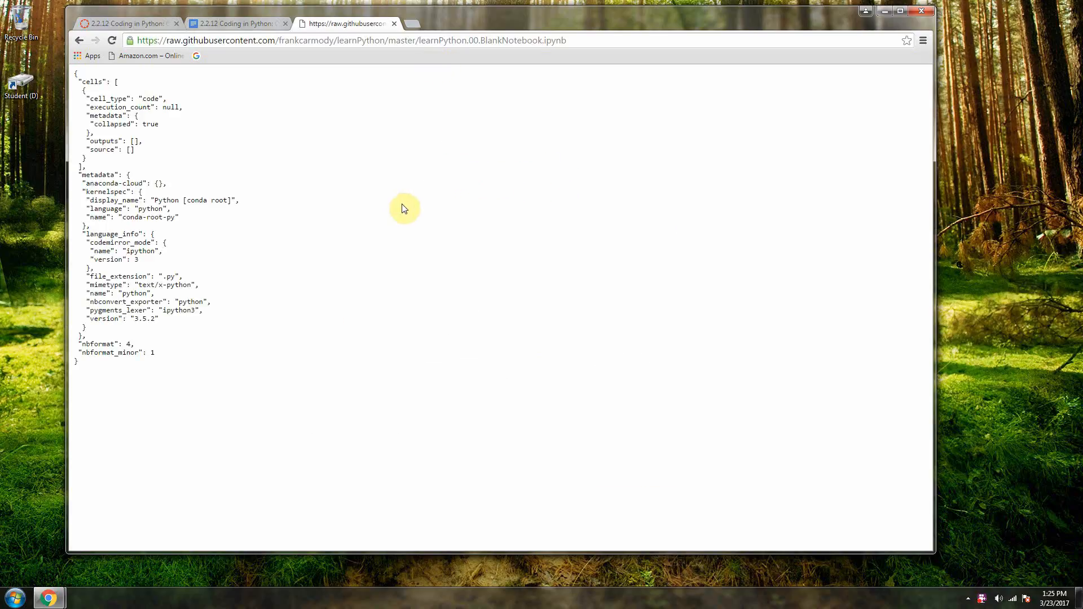
mouse_move(410, 210)
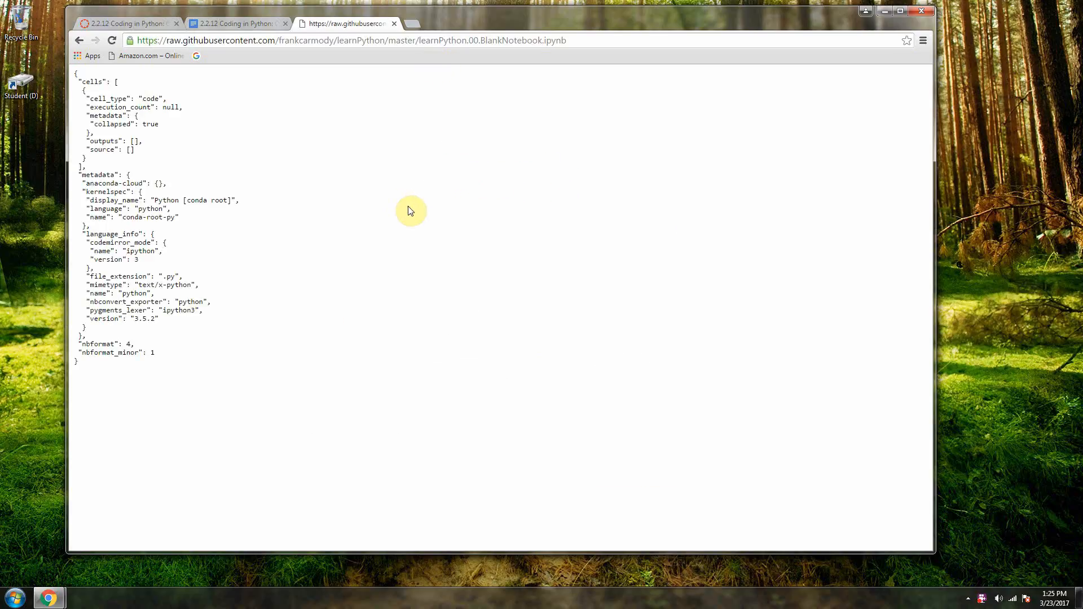
mouse_move(979, 45)
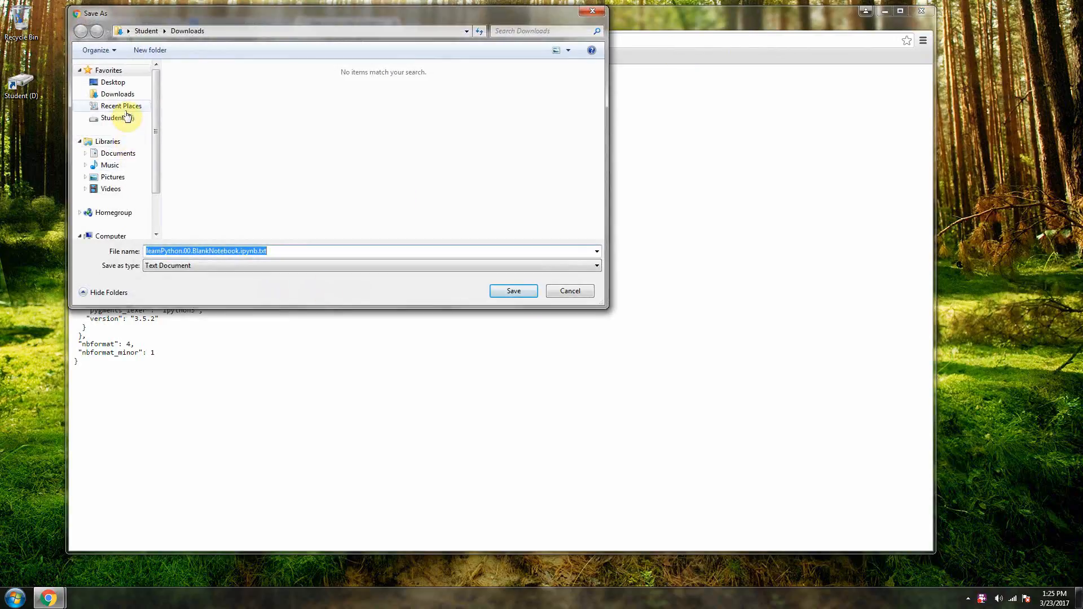
- Save the notebook into the student's folder under D:\Class Files\CS as learnPython.00.BlankNotebook.ipynb
click(115, 119)
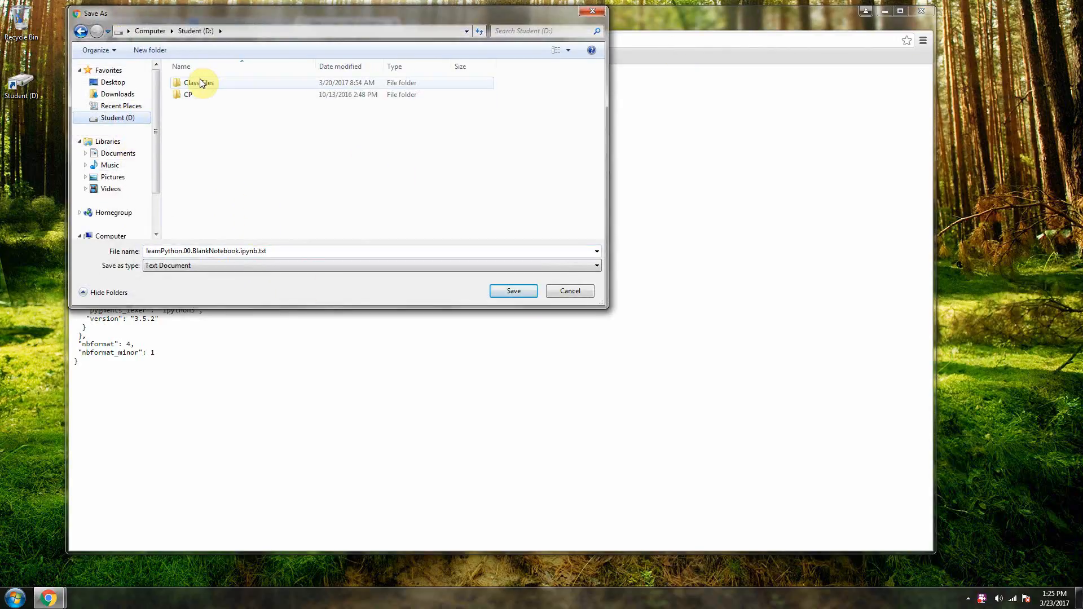
double_click(194, 82)
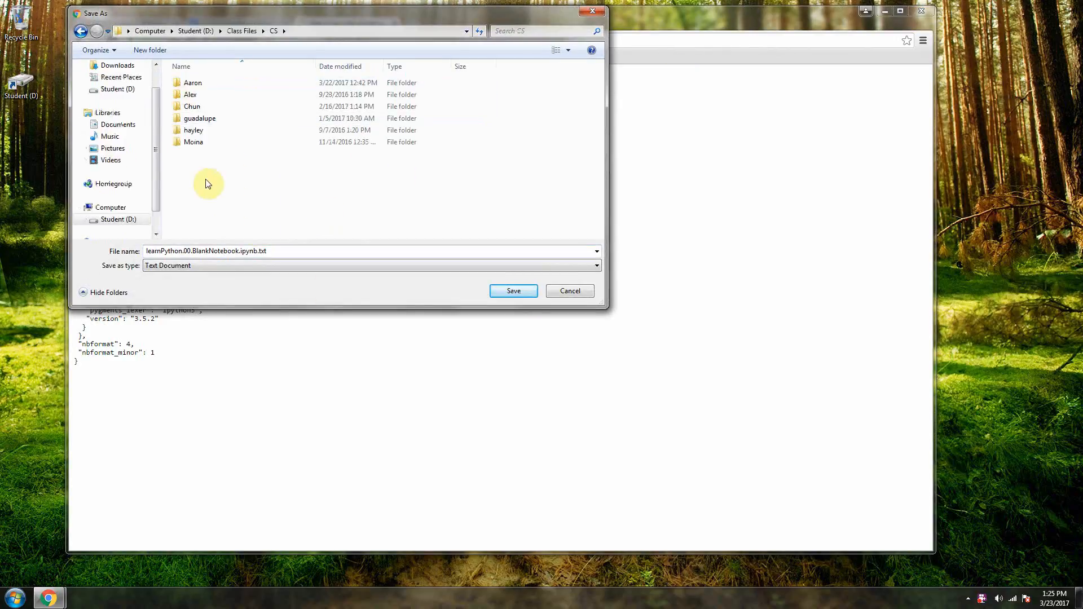
double_click(194, 106)
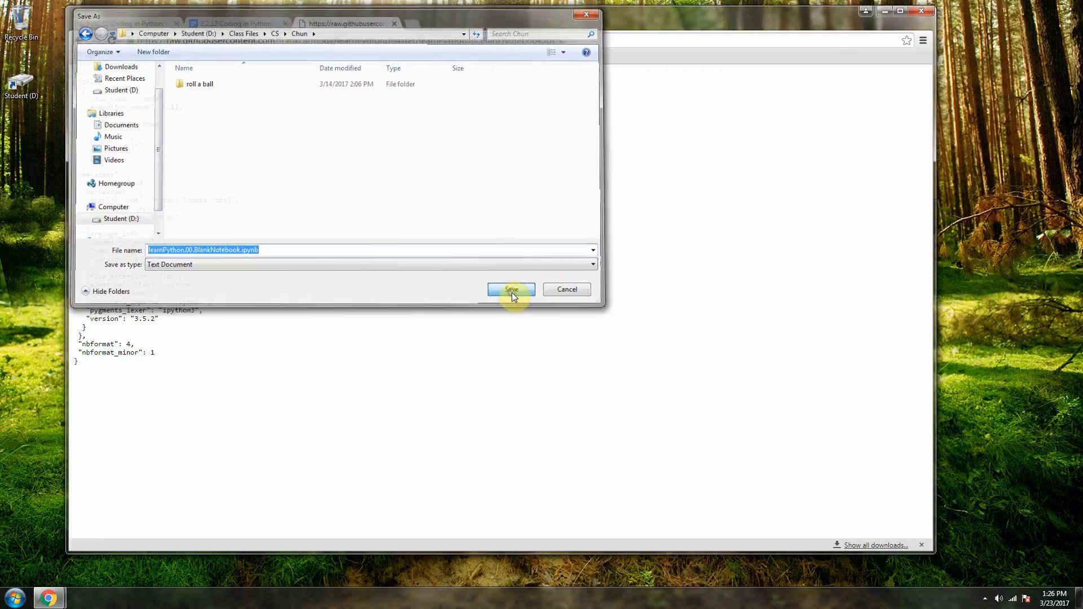
click(512, 289)
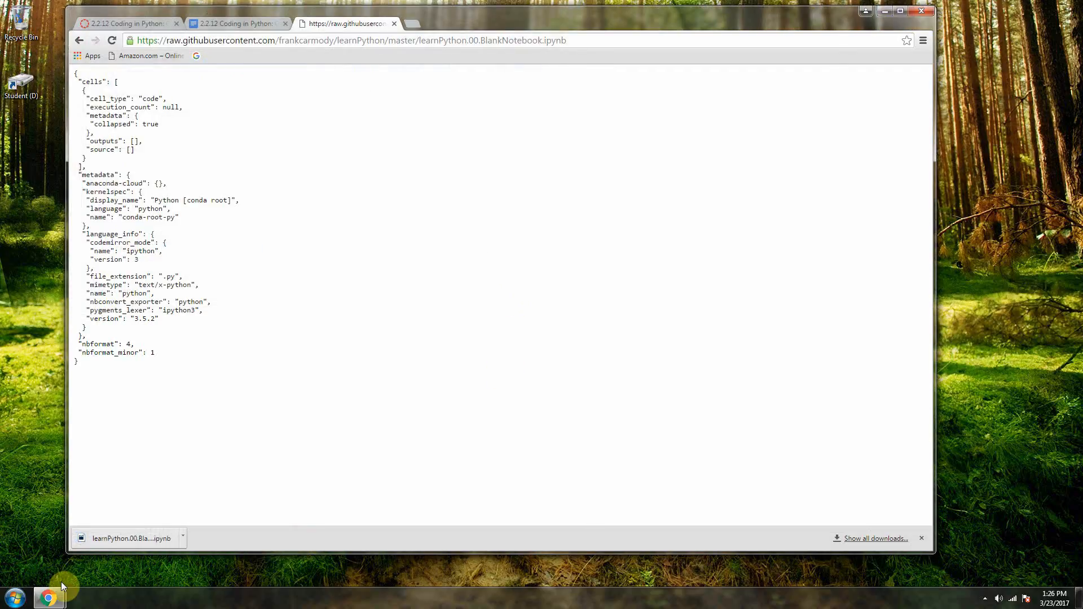
mouse_move(96, 580)
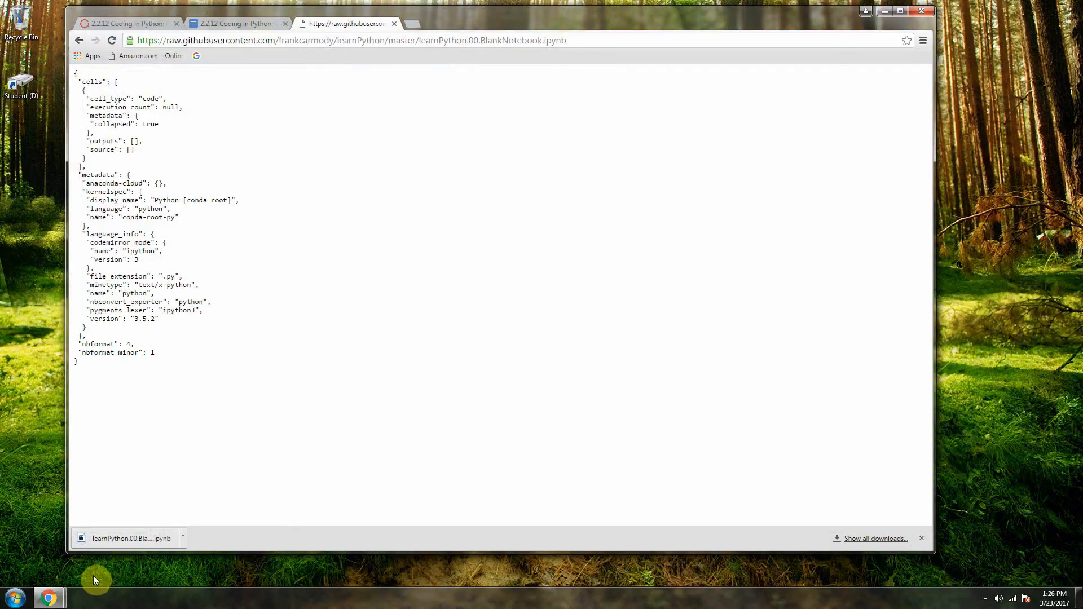
click(9, 596)
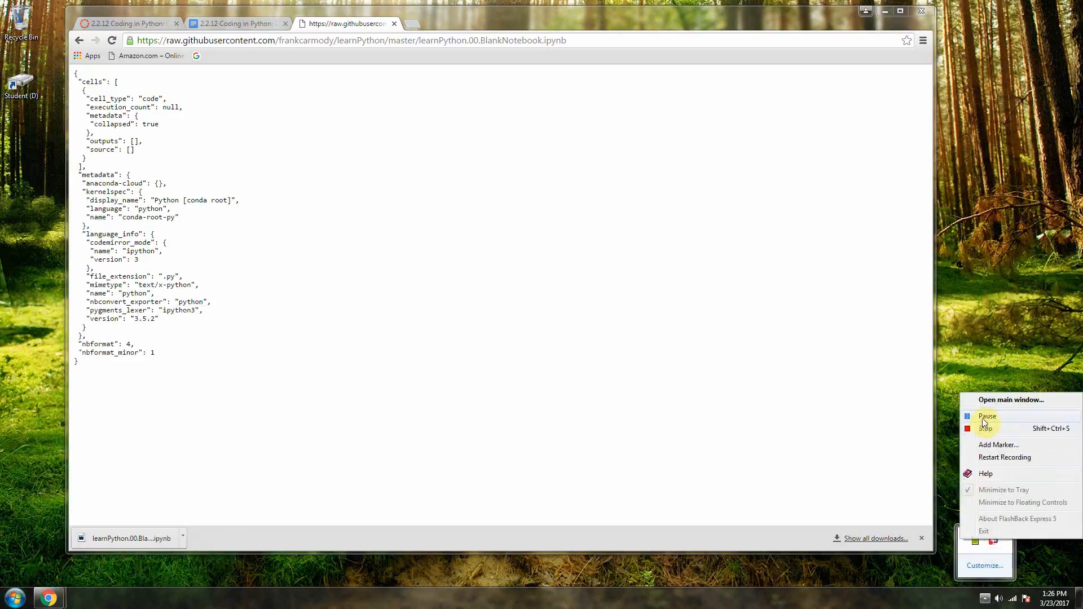
click(987, 417)
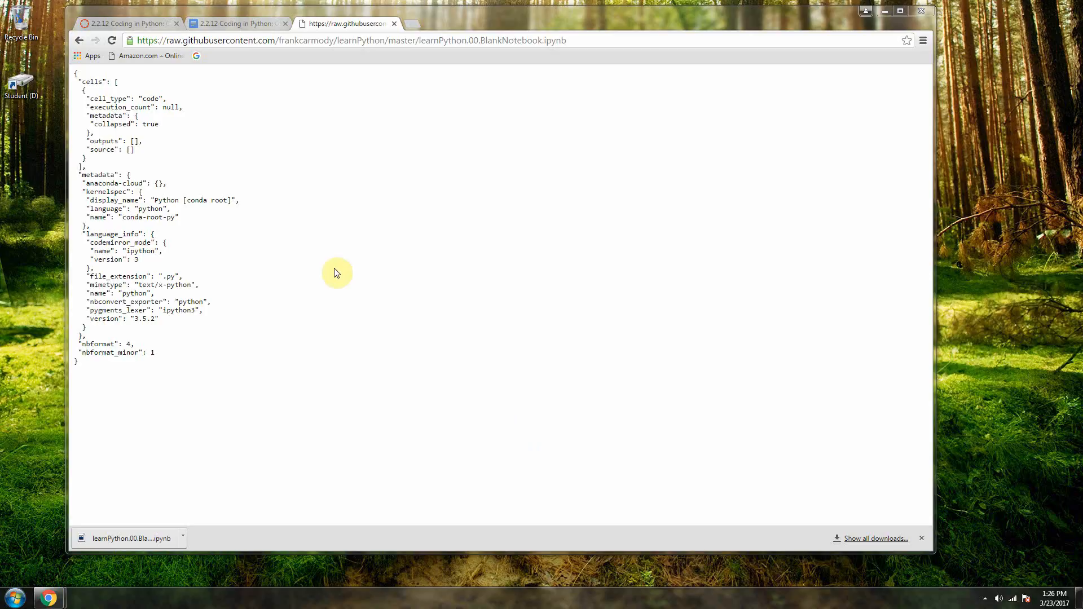
mouse_move(93, 580)
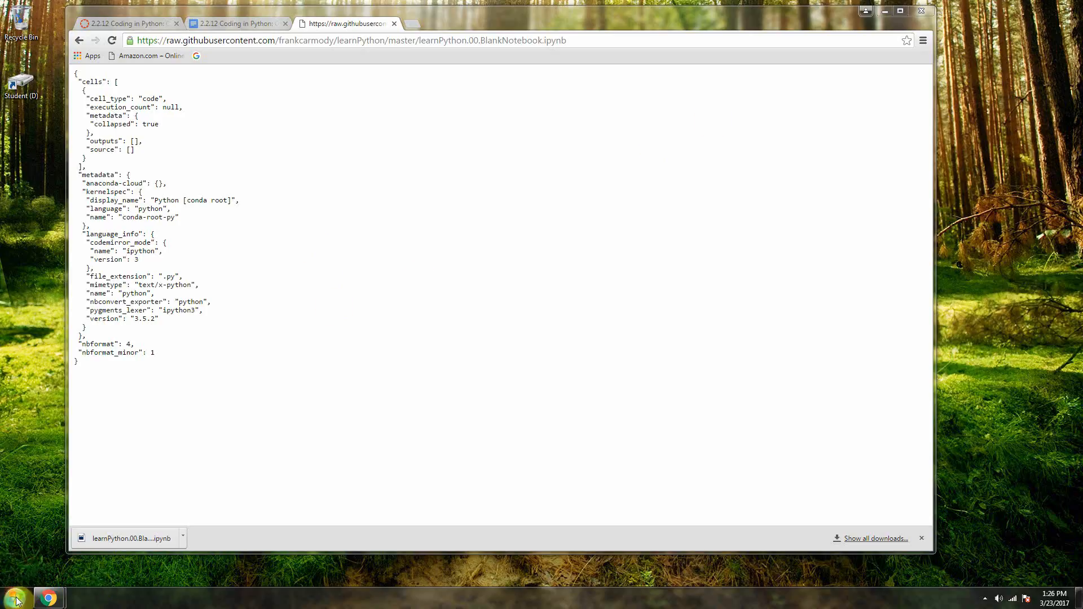
- Launch cmd.exe from the Start menu search to get a Command Prompt window
click(12, 596)
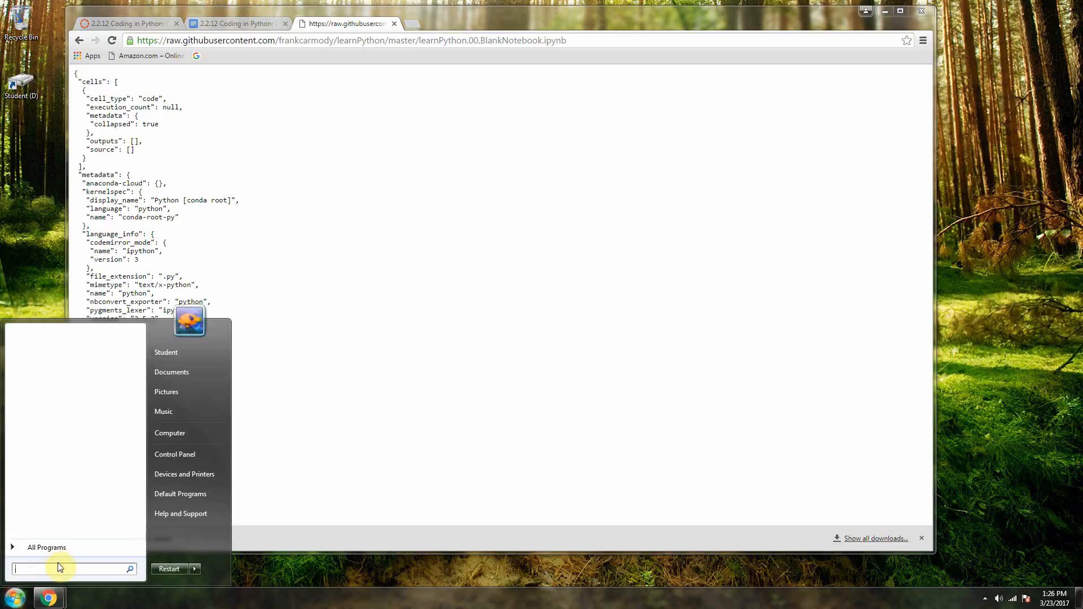
mouse_move(49, 560)
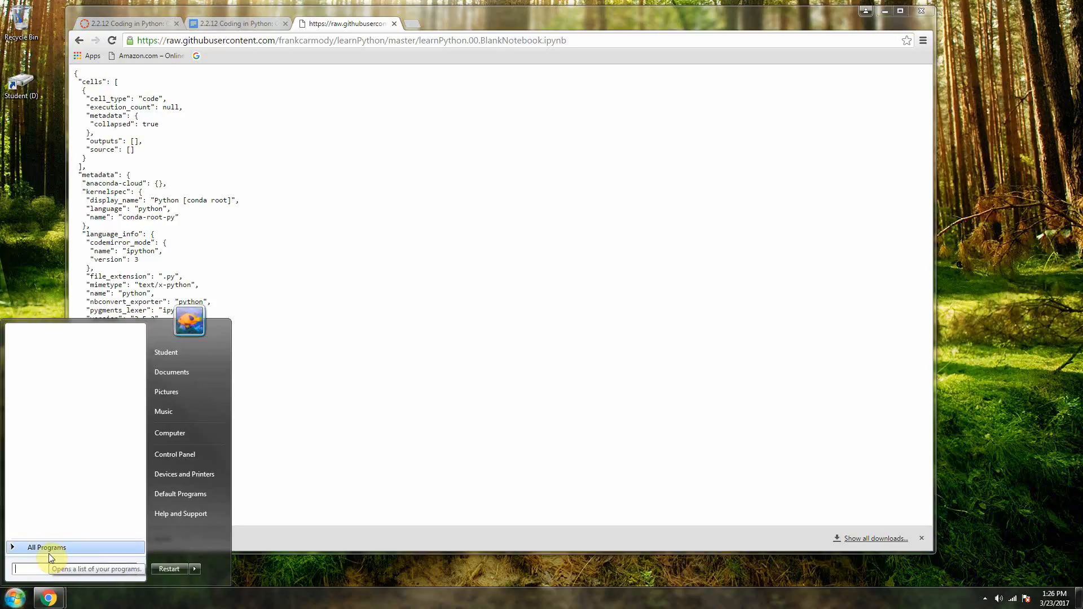
click(47, 548)
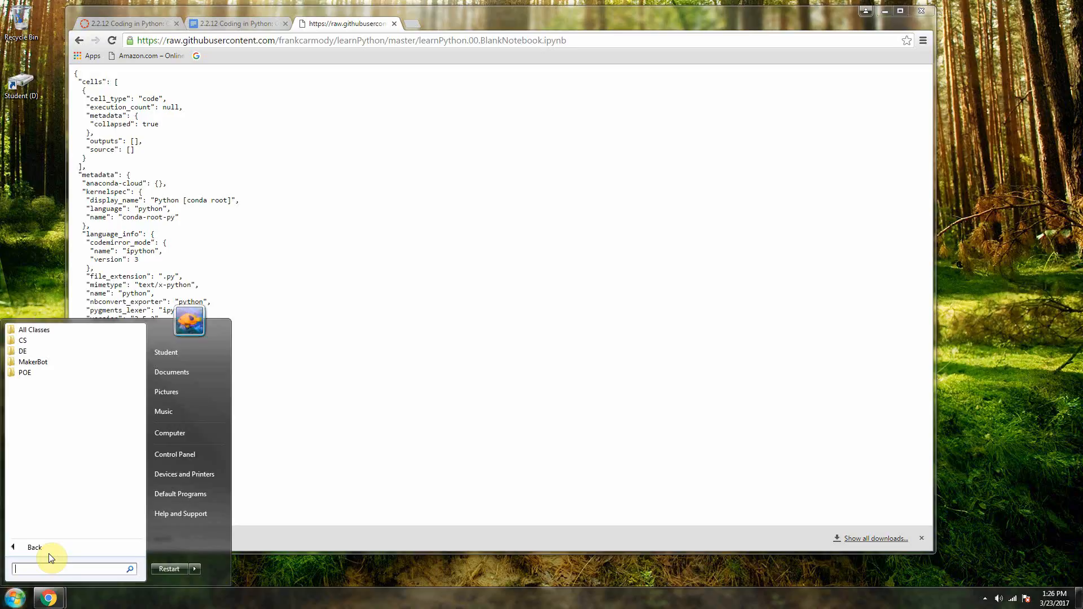
text(cmd)
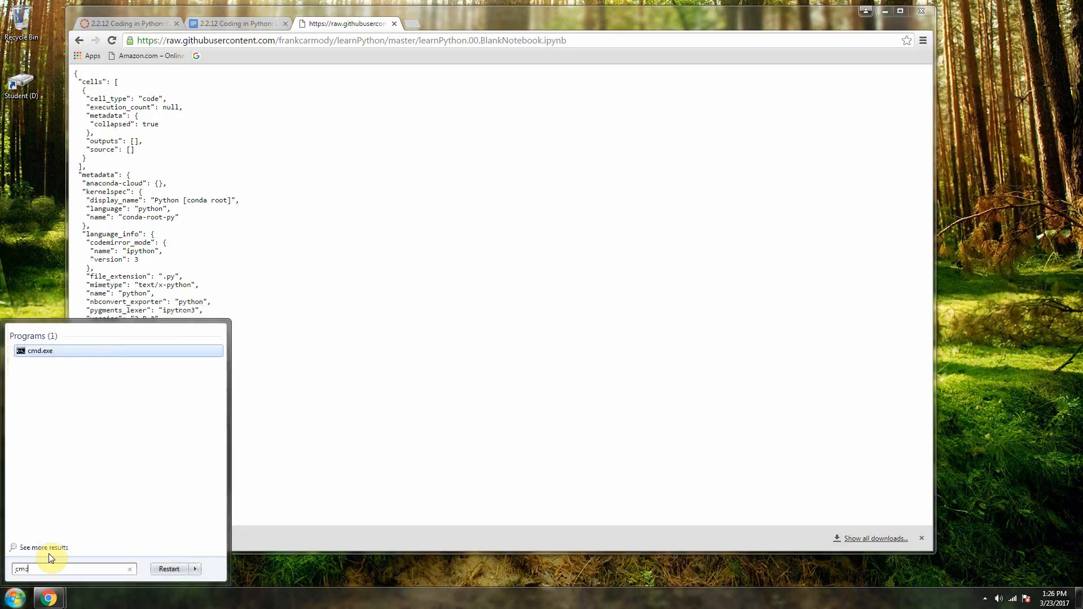
click(43, 351)
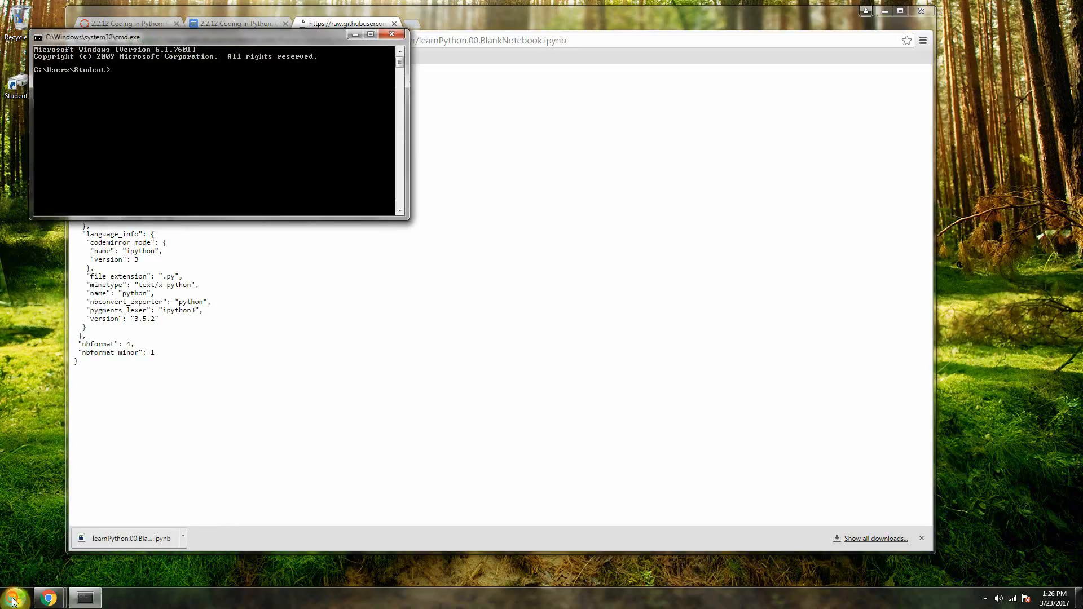
click(12, 596)
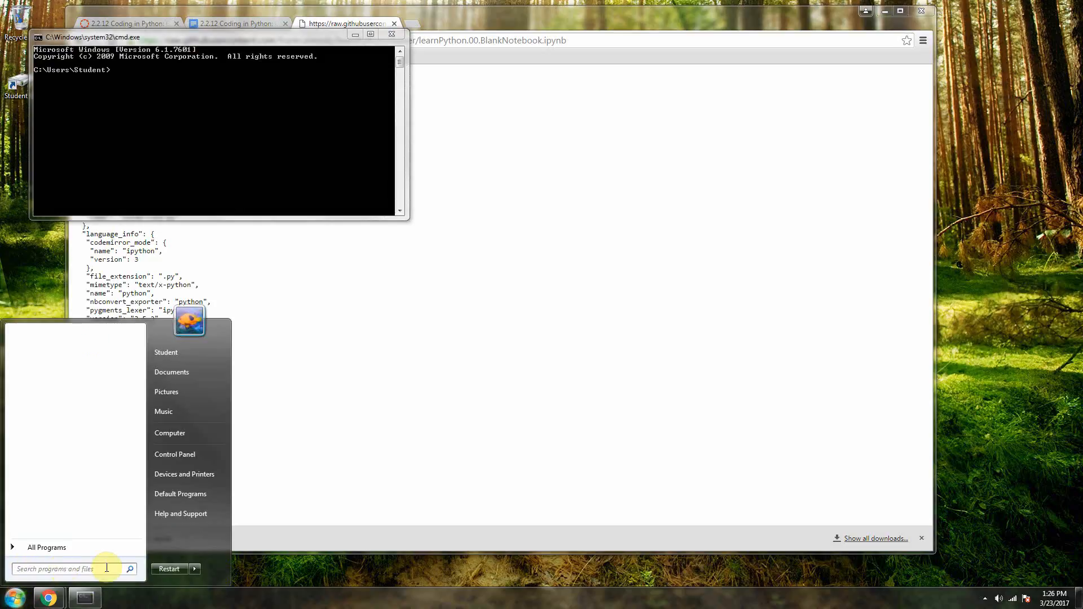
mouse_move(161, 440)
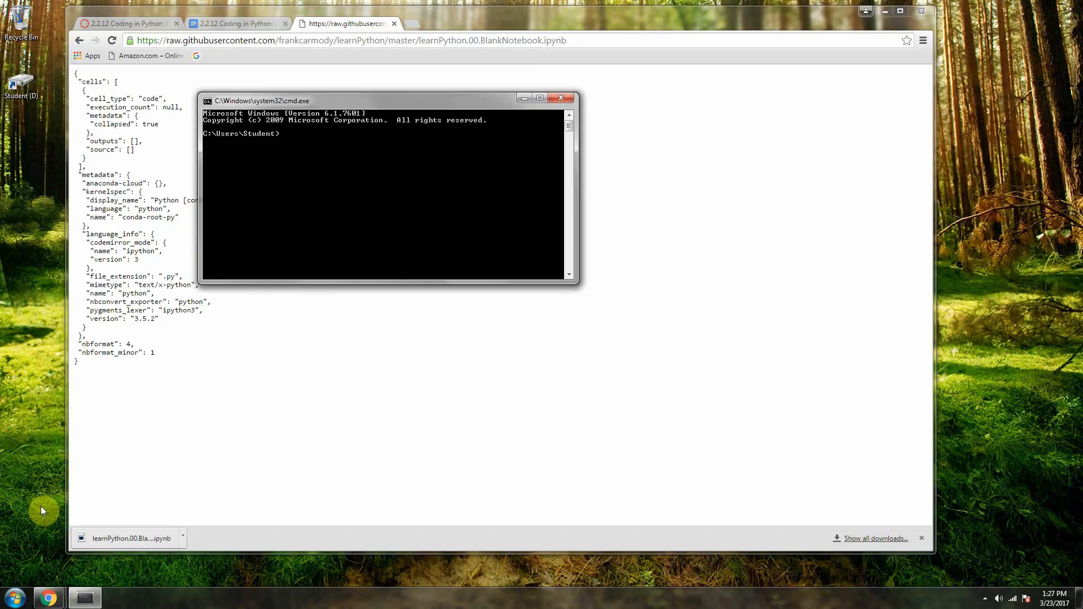
mouse_move(368, 202)
text(D:)
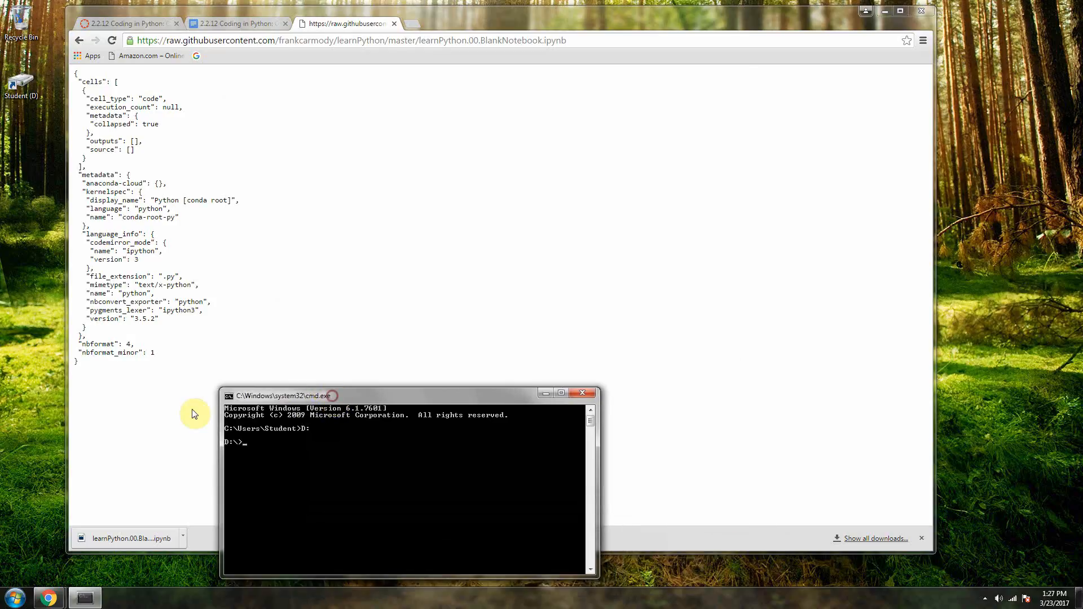
- Bring up the Computer view in File Explorer showing the Student (D:) drive
click(9, 596)
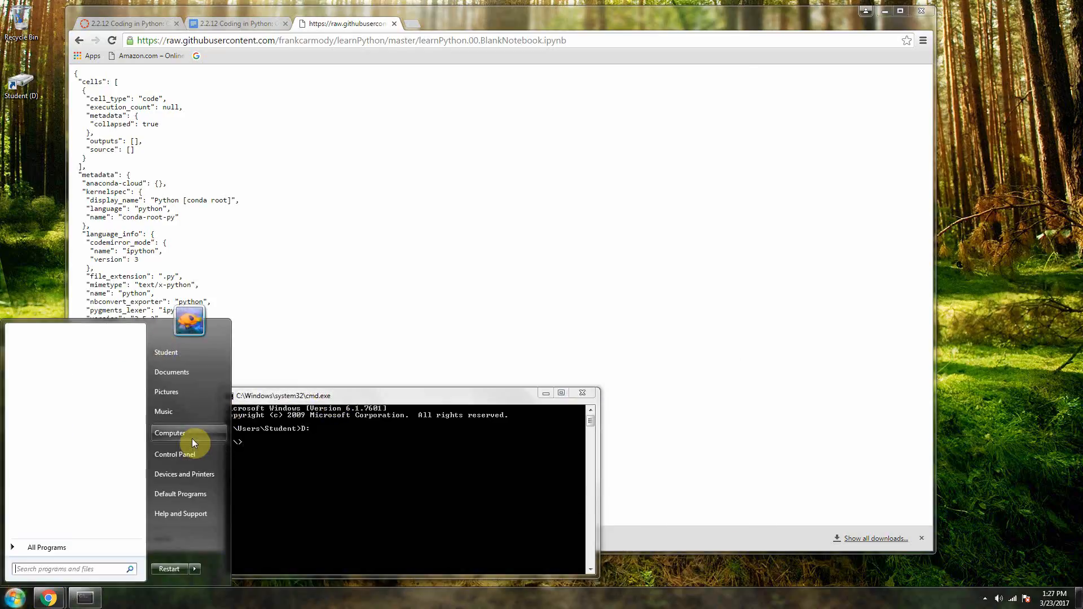
click(169, 434)
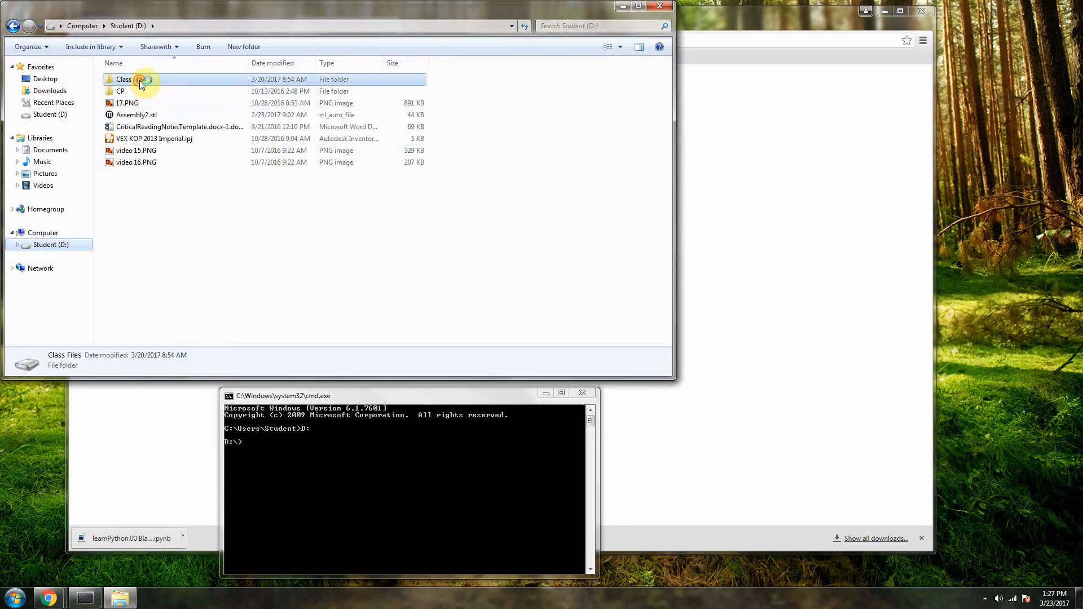
- Browse into Class Files\CS and the student folder holding the downloaded notebook
double_click(141, 79)
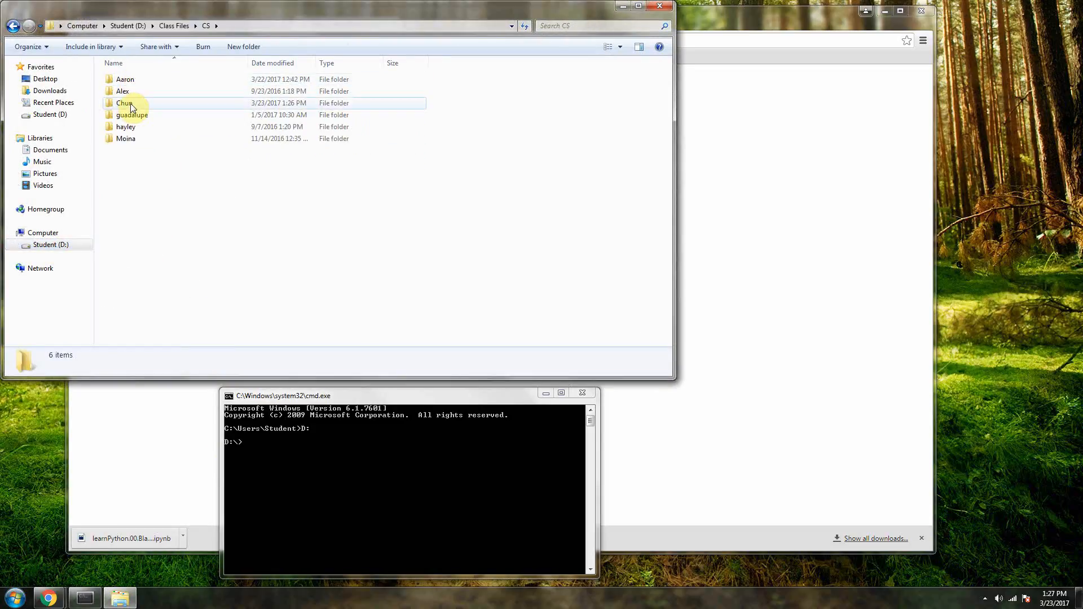
double_click(125, 102)
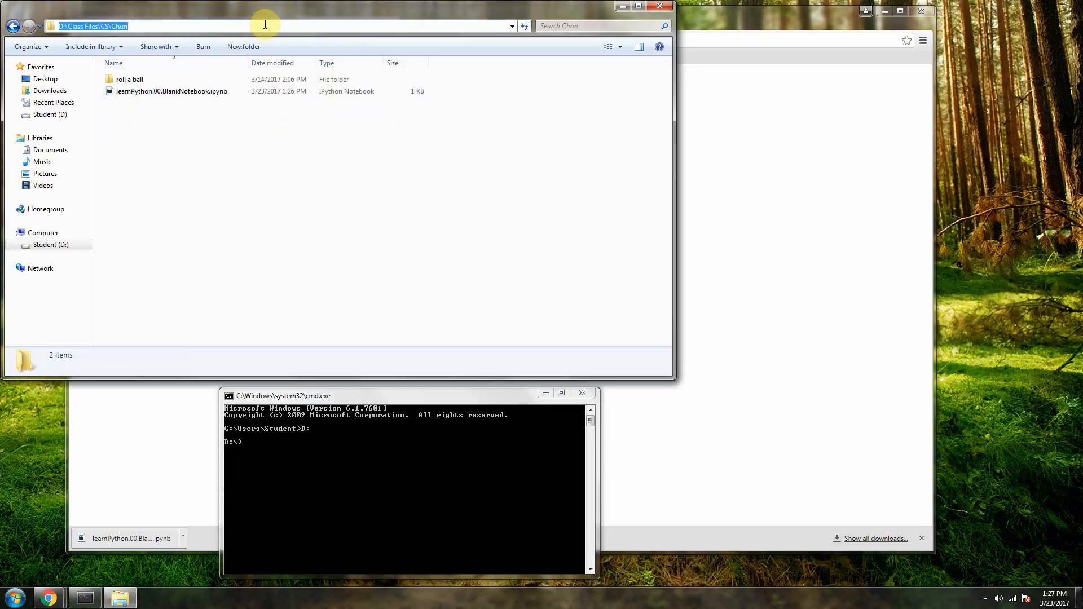
mouse_move(104, 12)
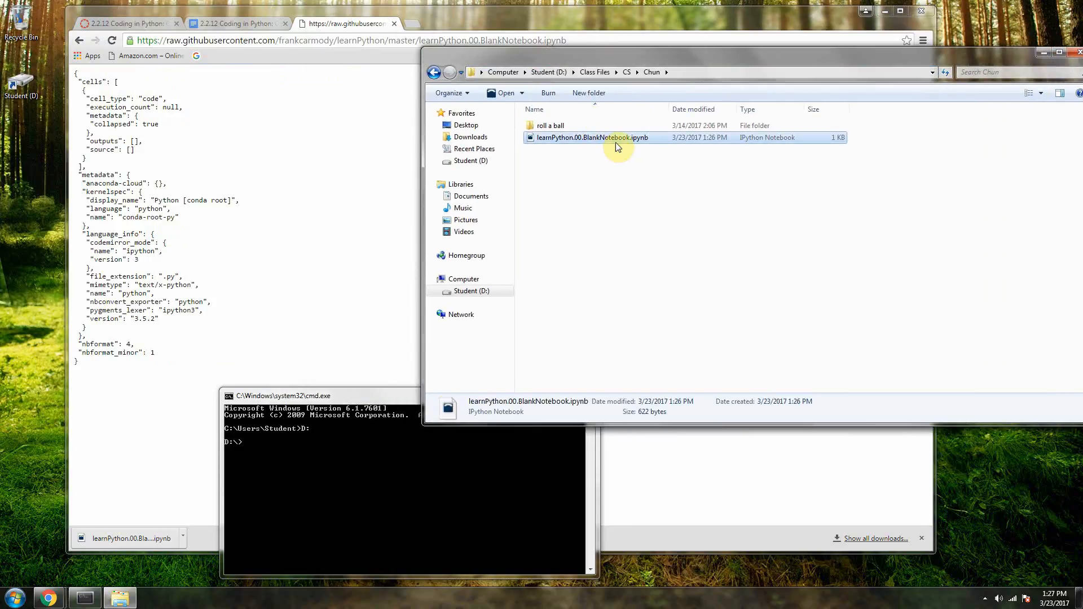
- Start a cd command in Command Prompt toward the D:\Class Files\CS student folder path
click(687, 72)
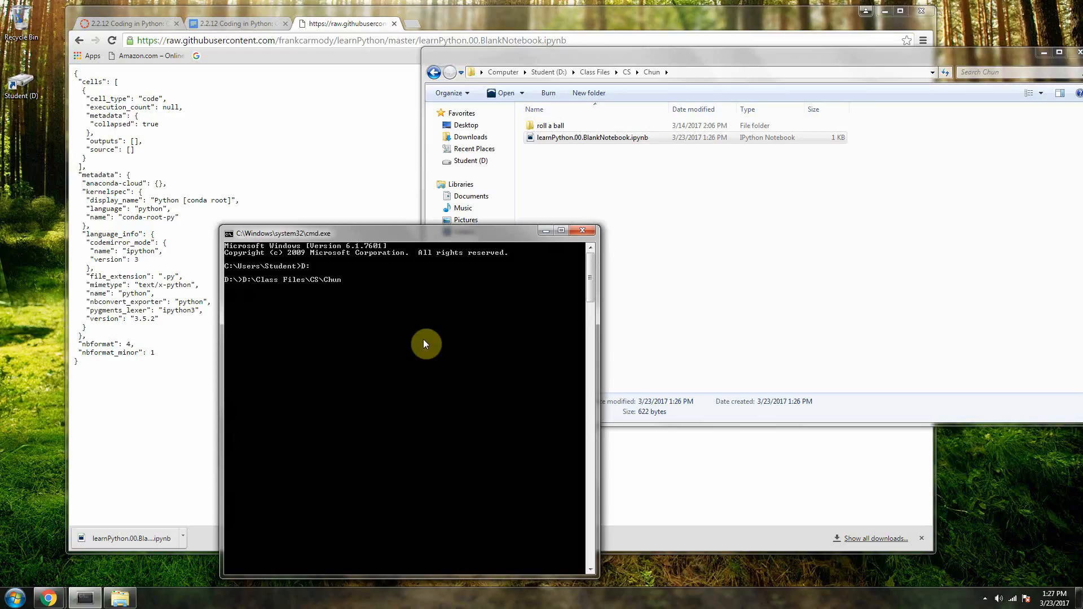
text(cd)
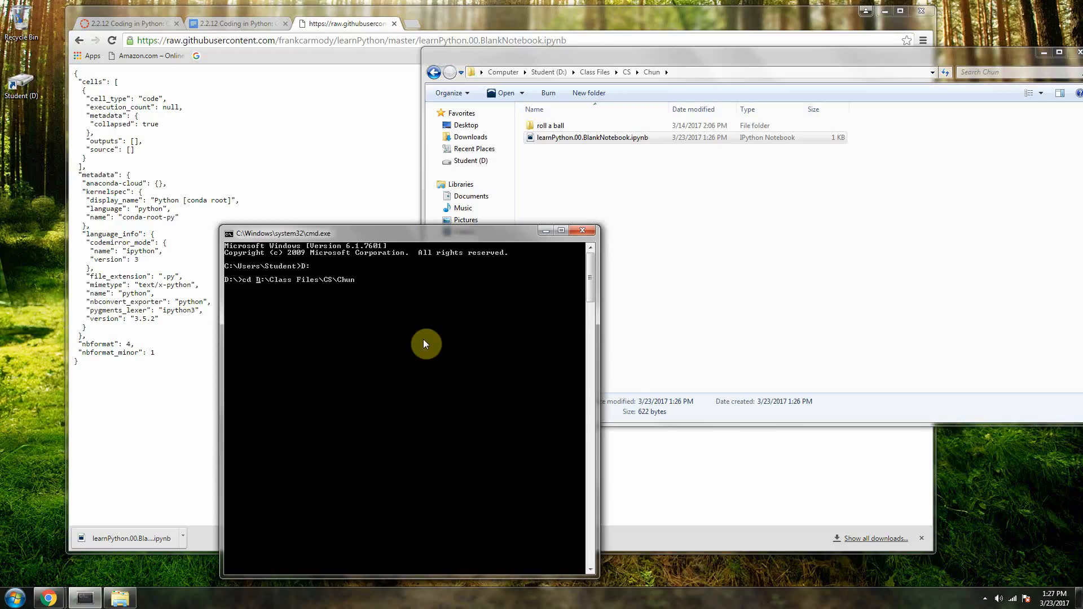
mouse_move(300, 302)
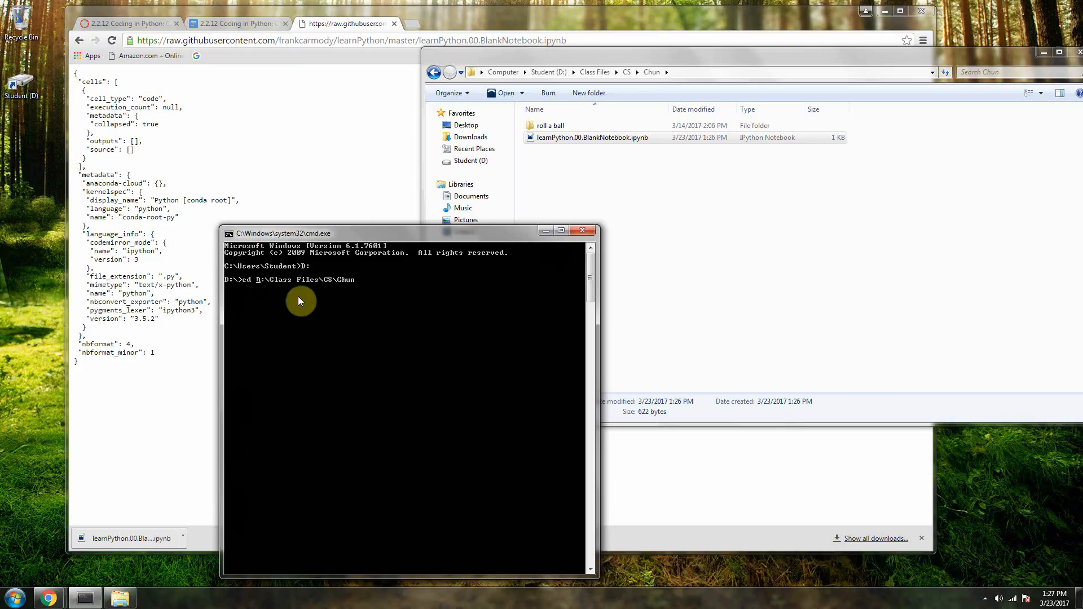
mouse_move(357, 280)
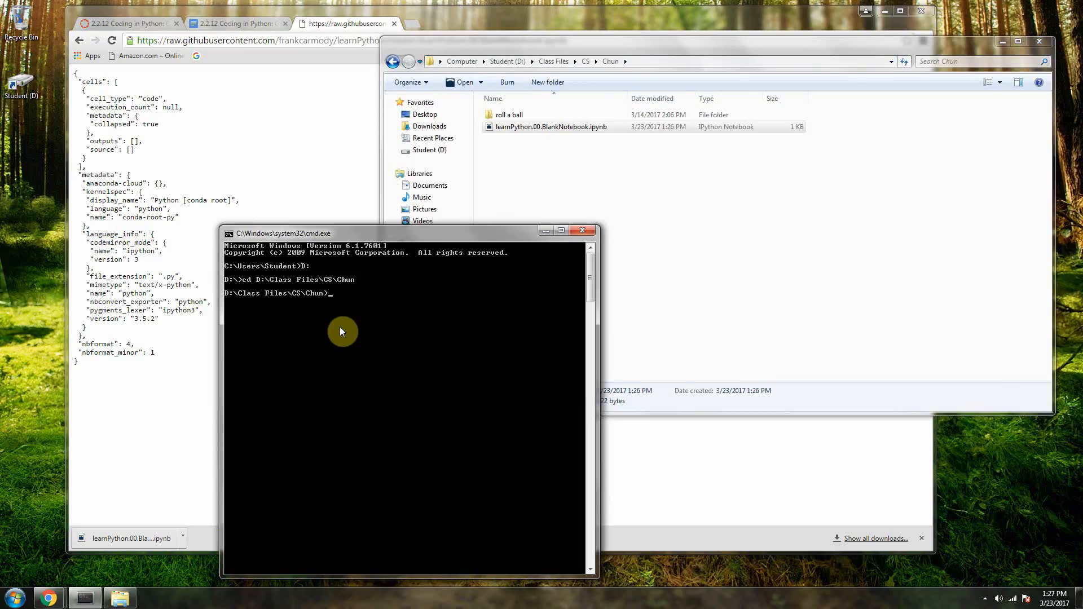
- Run jupyter notebook to start the server from the student's class folder
text(jupyter)
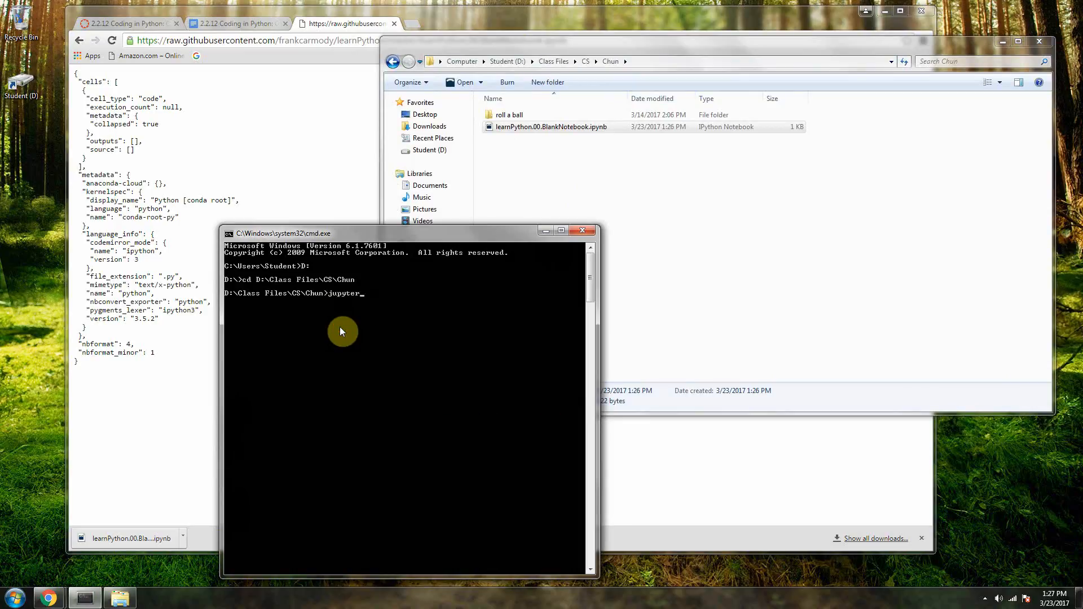
text(noe)
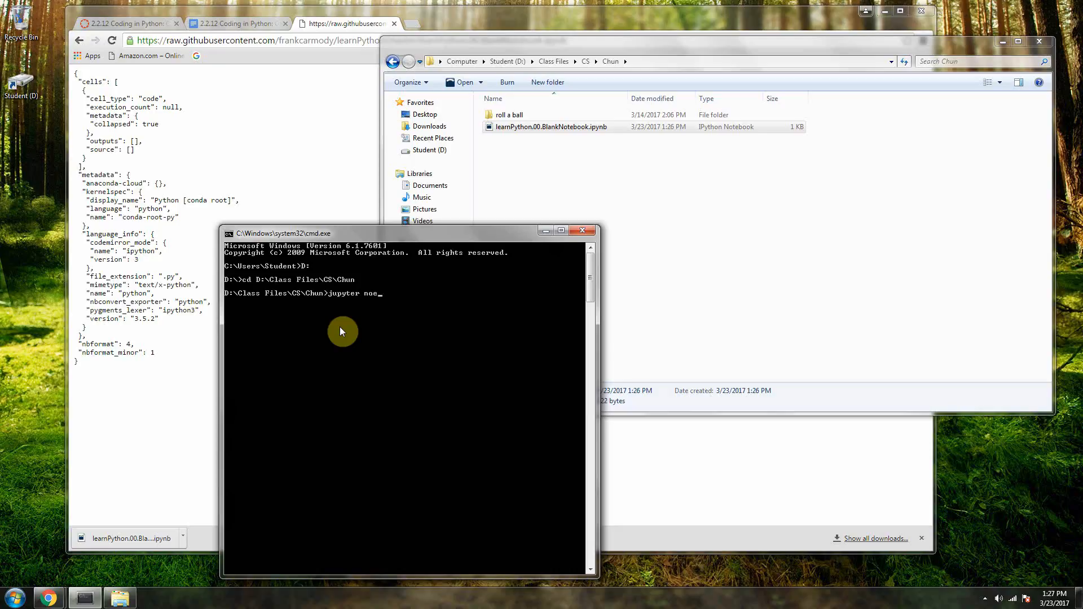
text(tebook)
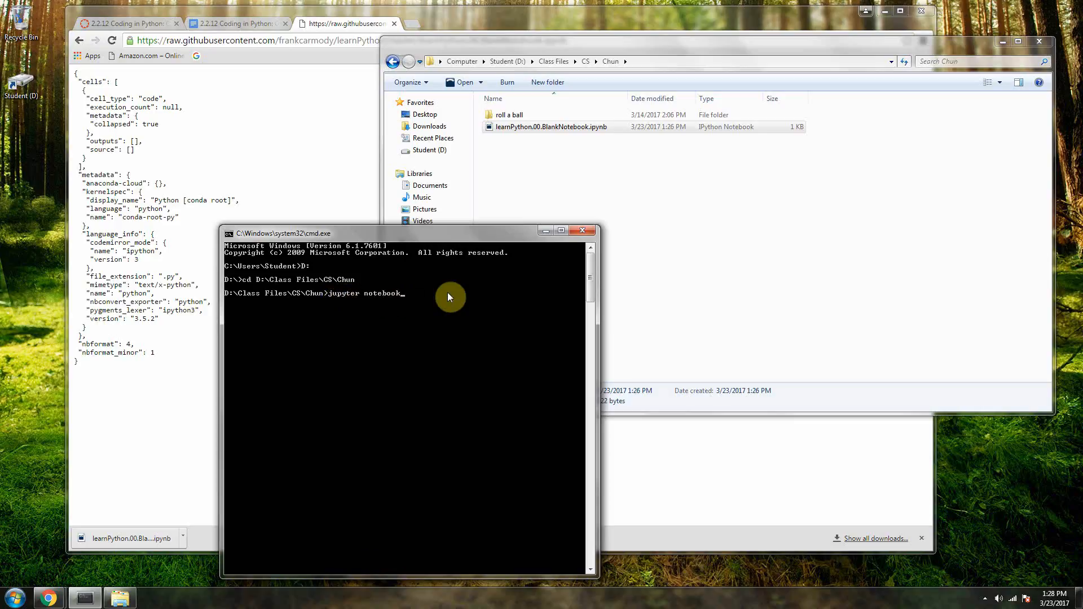
key(Enter)
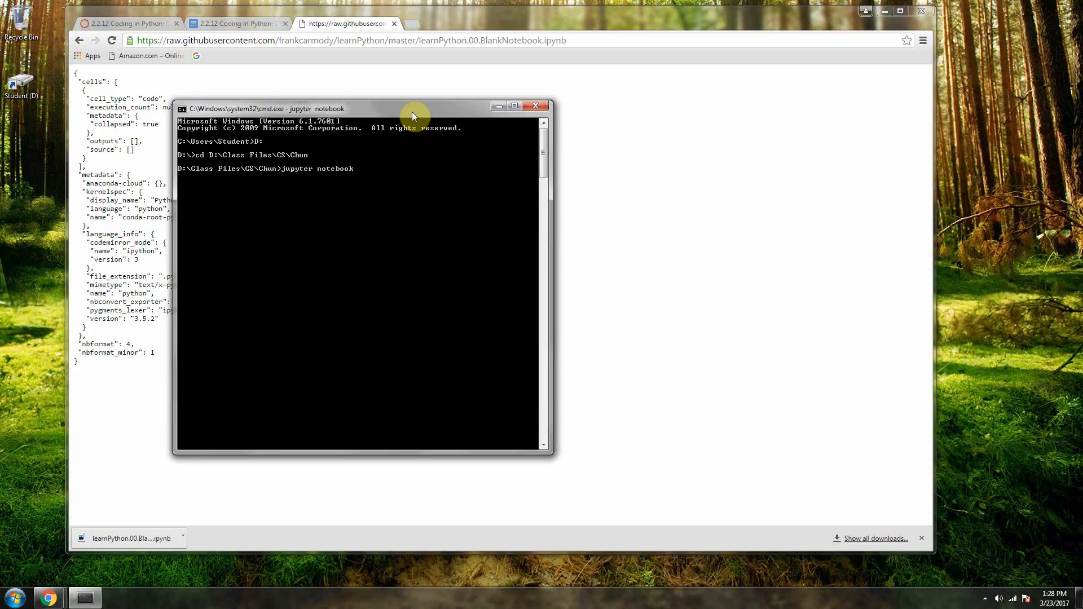
mouse_move(923, 497)
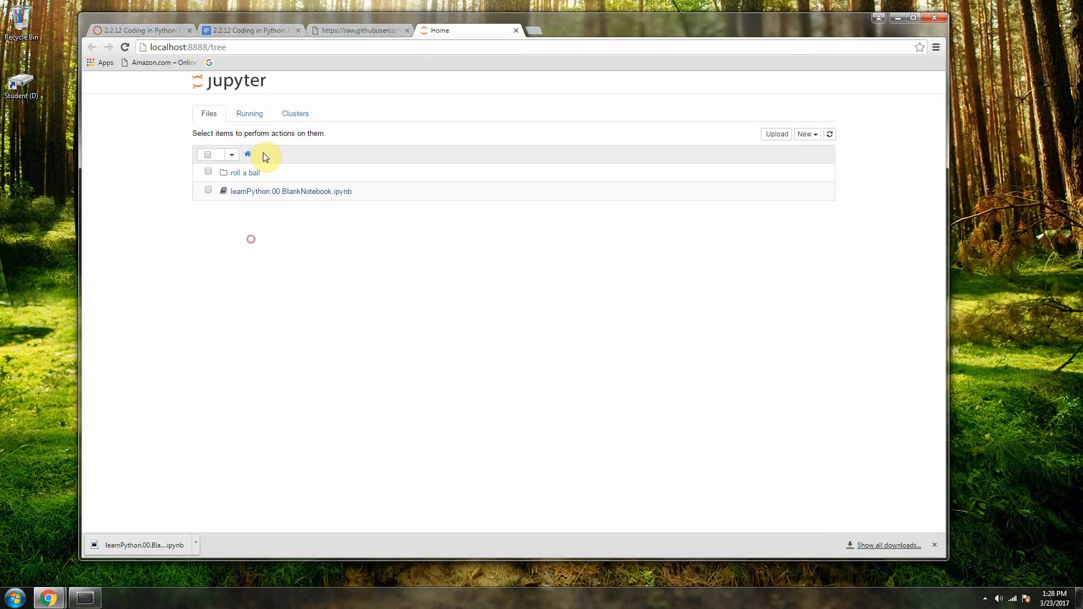
mouse_move(282, 200)
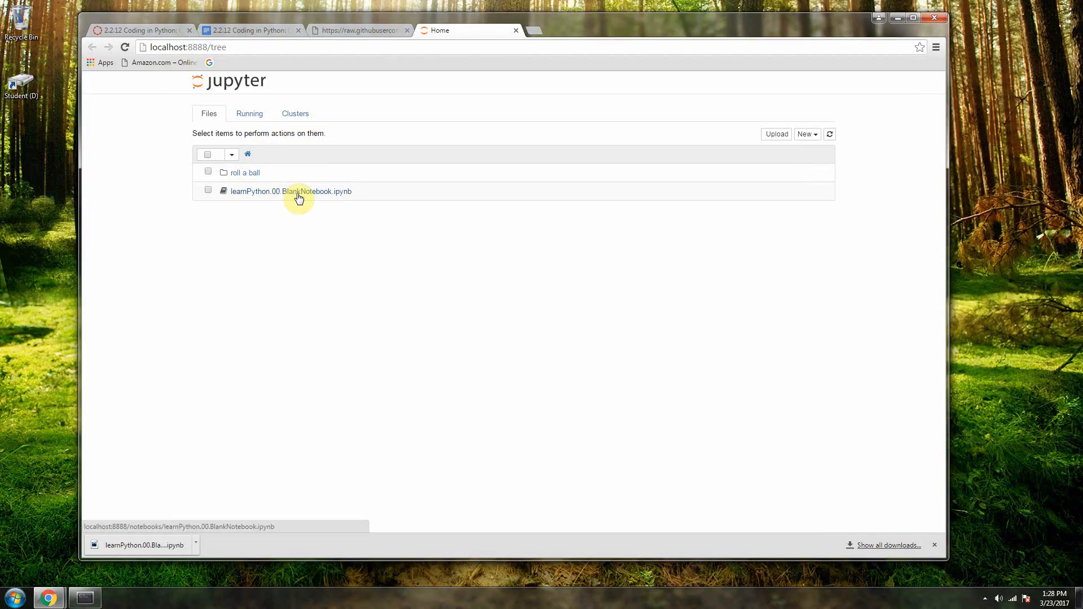
- Open learnPython.00.BlankNotebook.ipynb from the Jupyter Files list
click(291, 191)
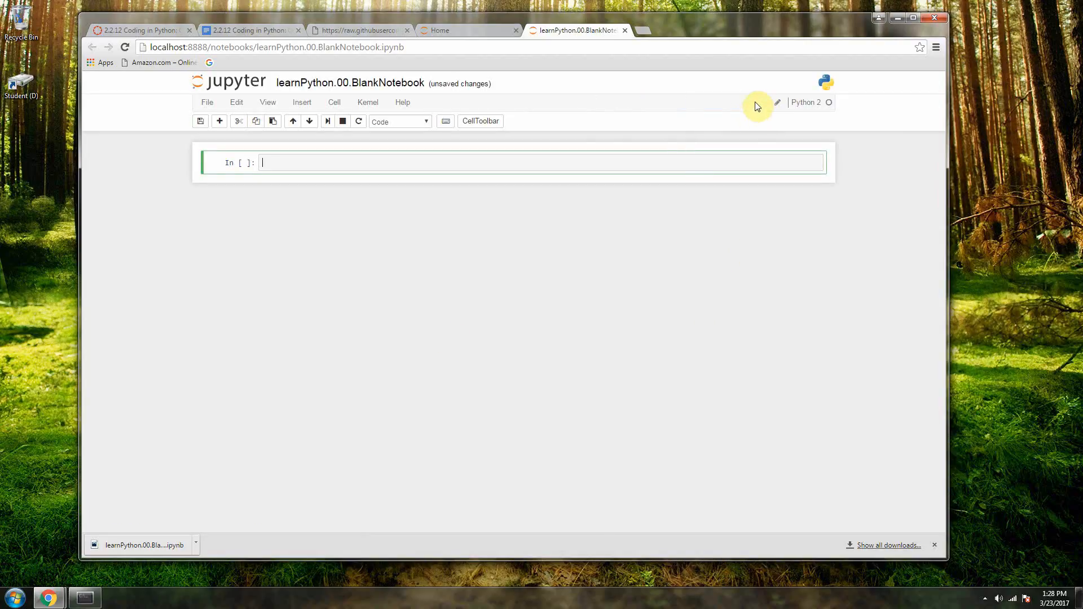
- Choose the Python 2 kernel from the Kernel menu and let the notebook autosave
click(368, 102)
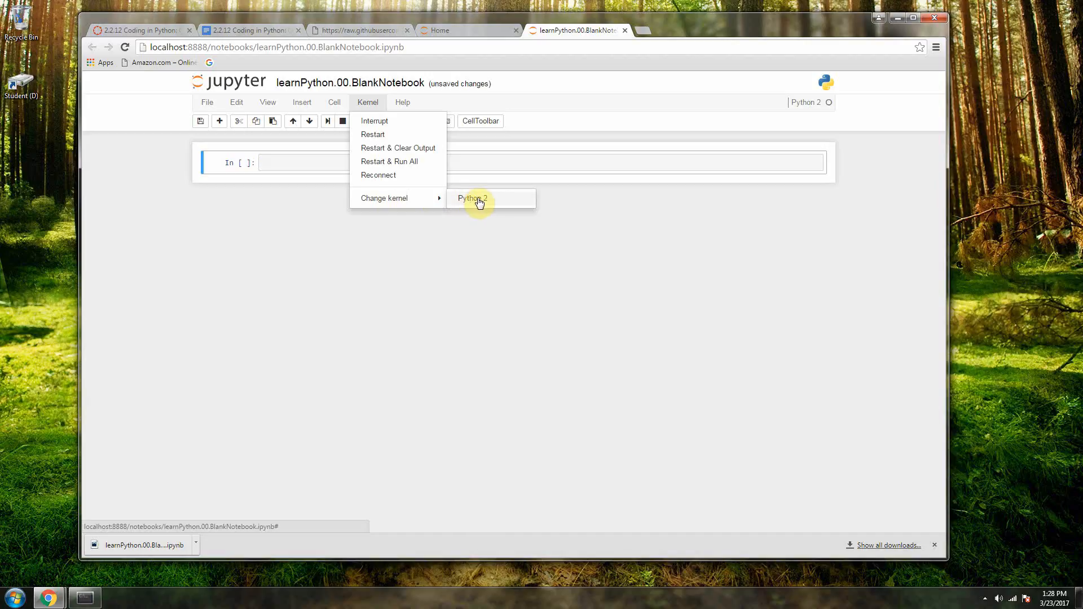
mouse_move(496, 202)
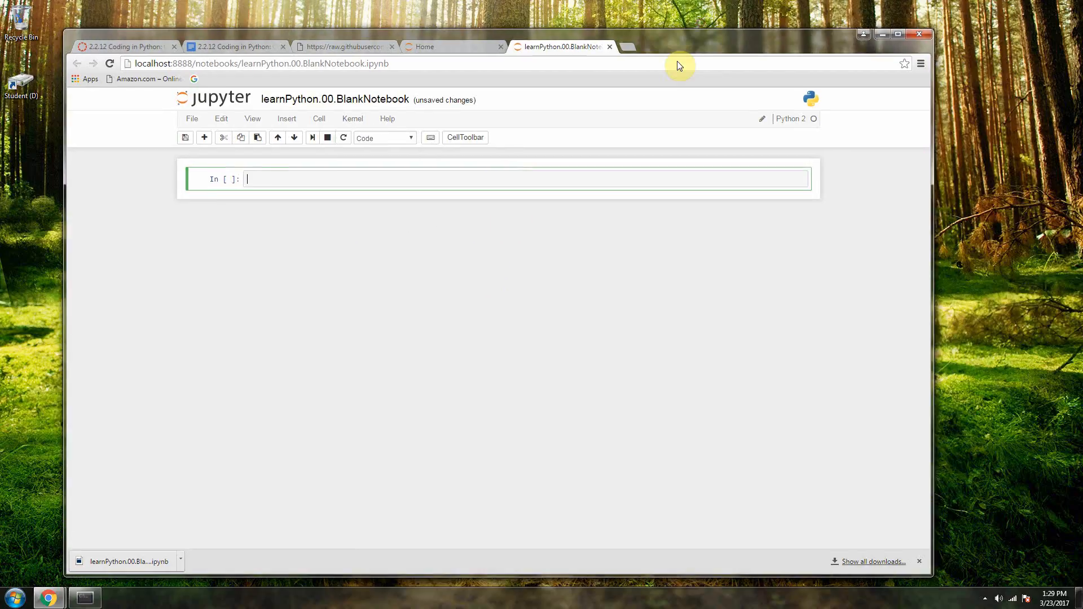
click(180, 125)
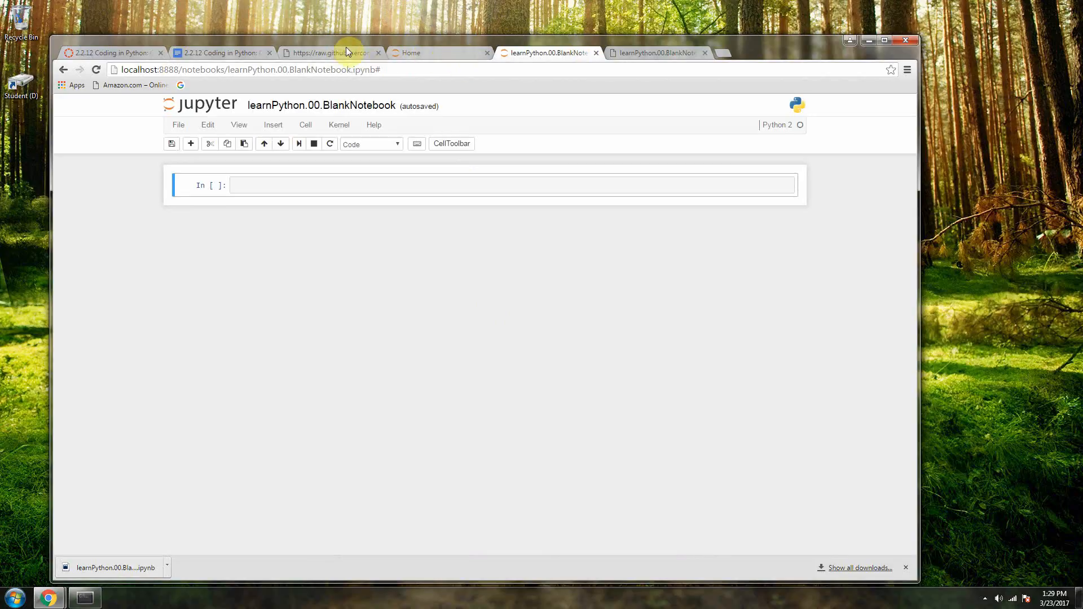
- Browse Explorer to the student folder in D:\Class Files\CS to see .ipynb_checkpoints appeared
click(12, 593)
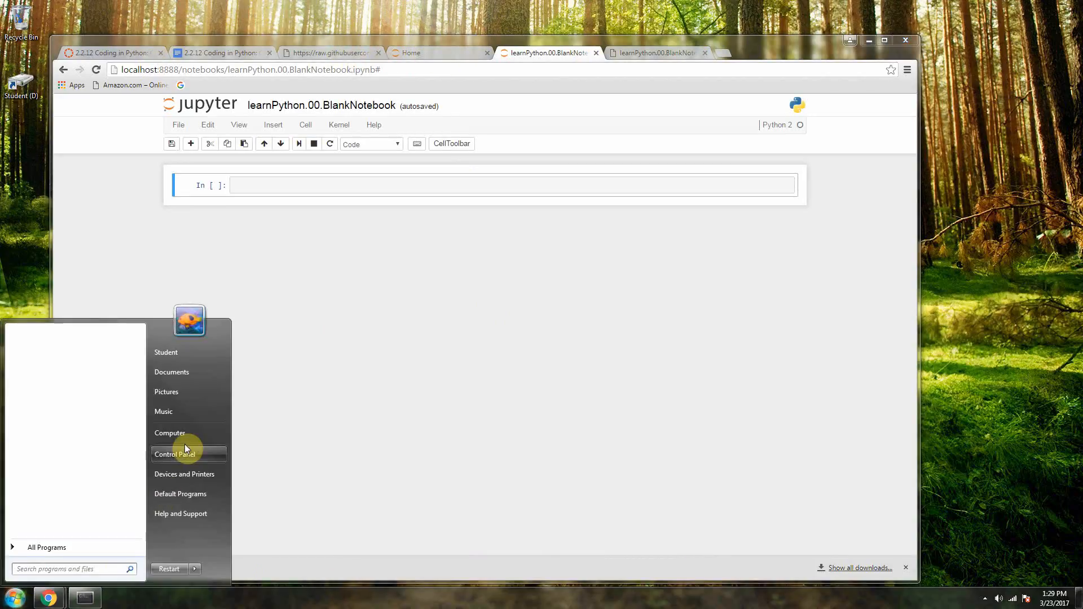
click(169, 433)
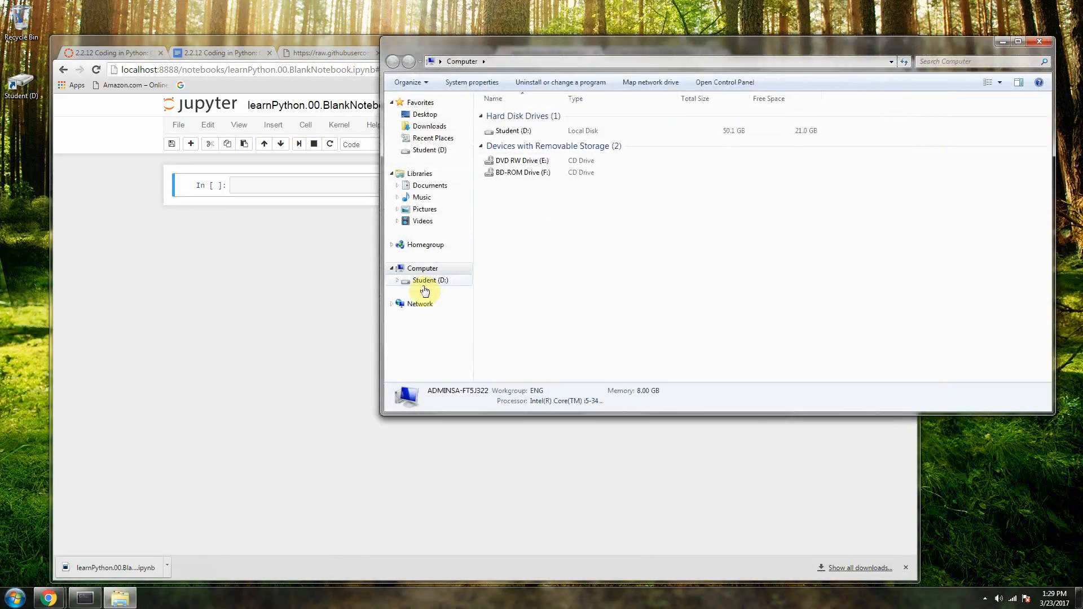
double_click(430, 280)
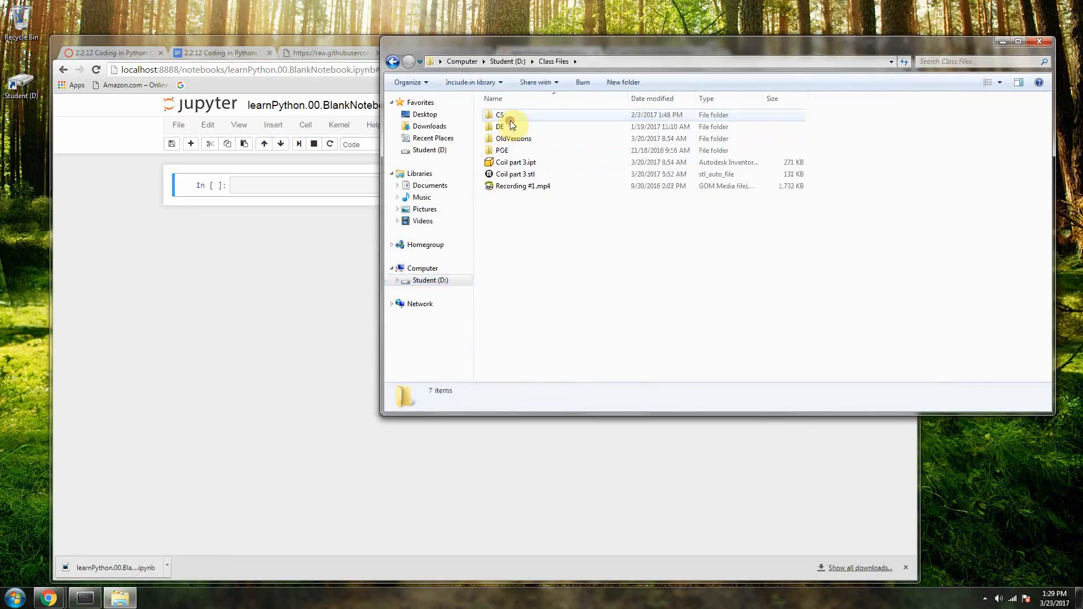
double_click(501, 116)
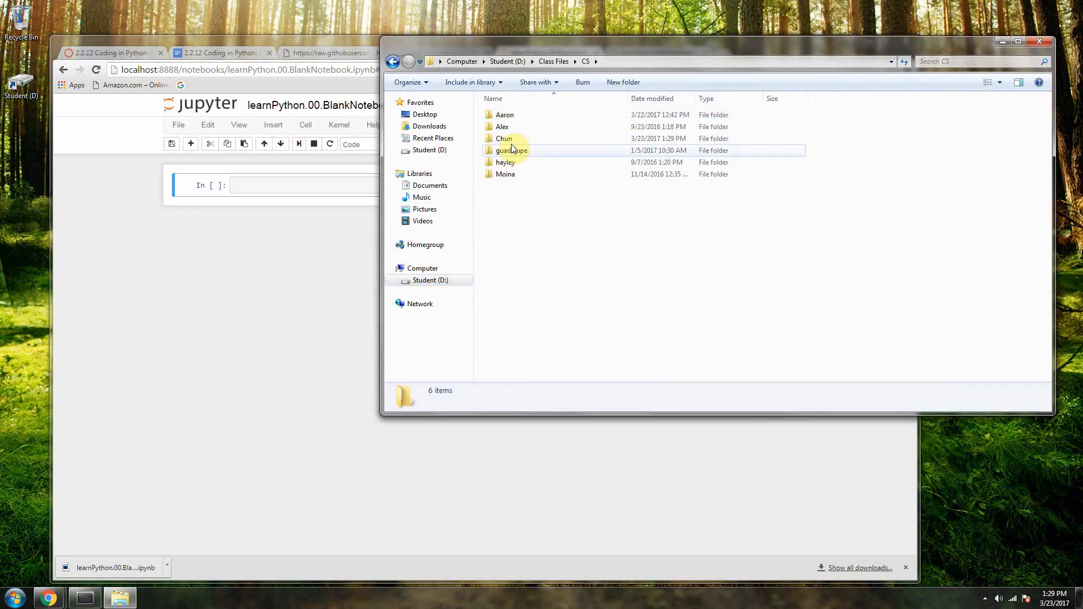
double_click(505, 138)
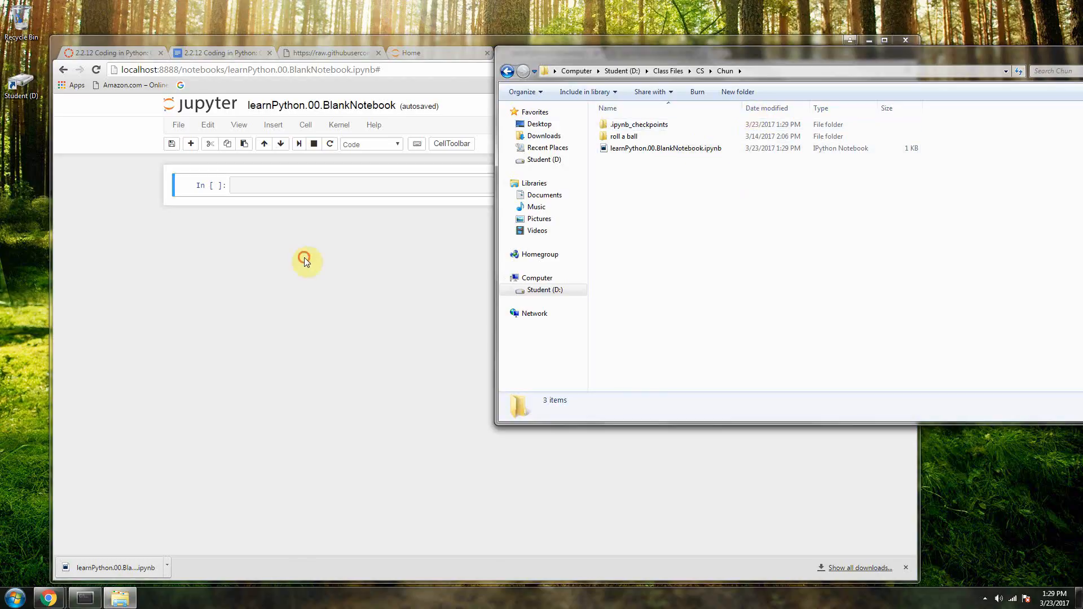
- Create a new Untitled Python 2 notebook from Jupyter's File > New Notebook menu
click(179, 124)
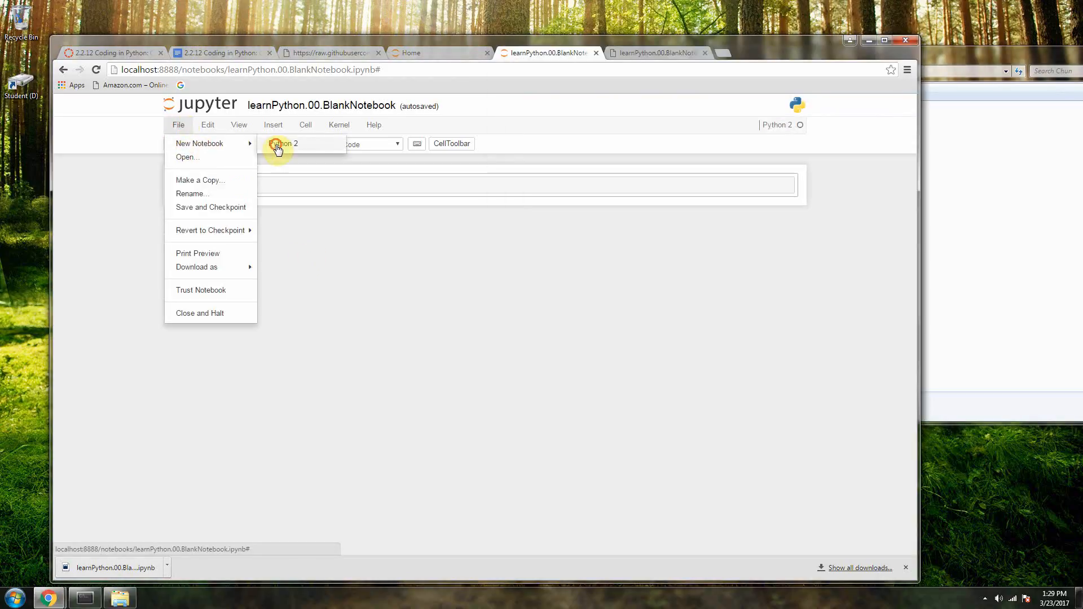
click(282, 143)
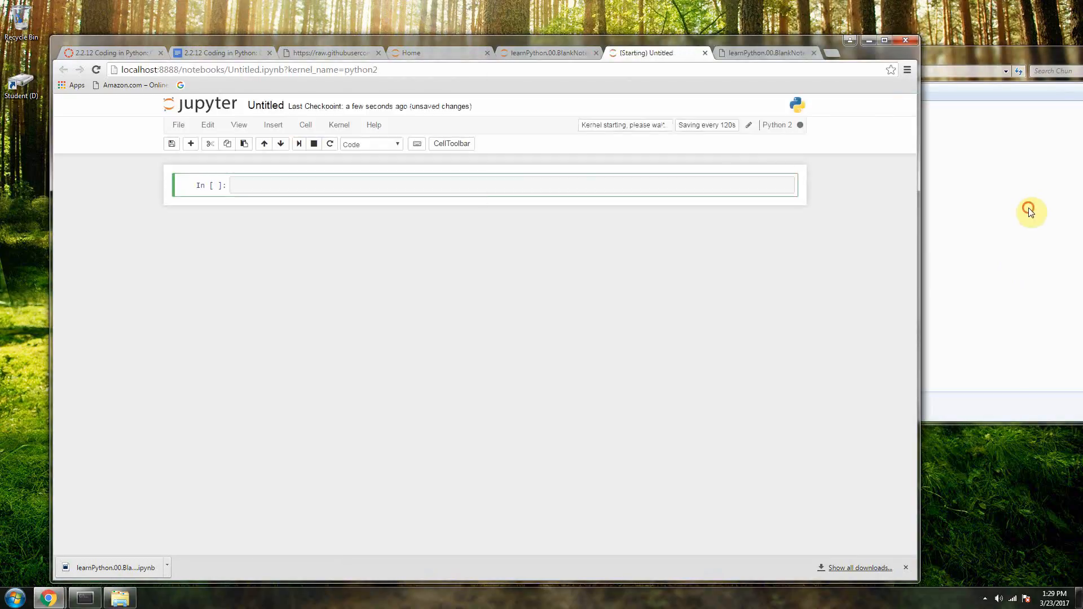